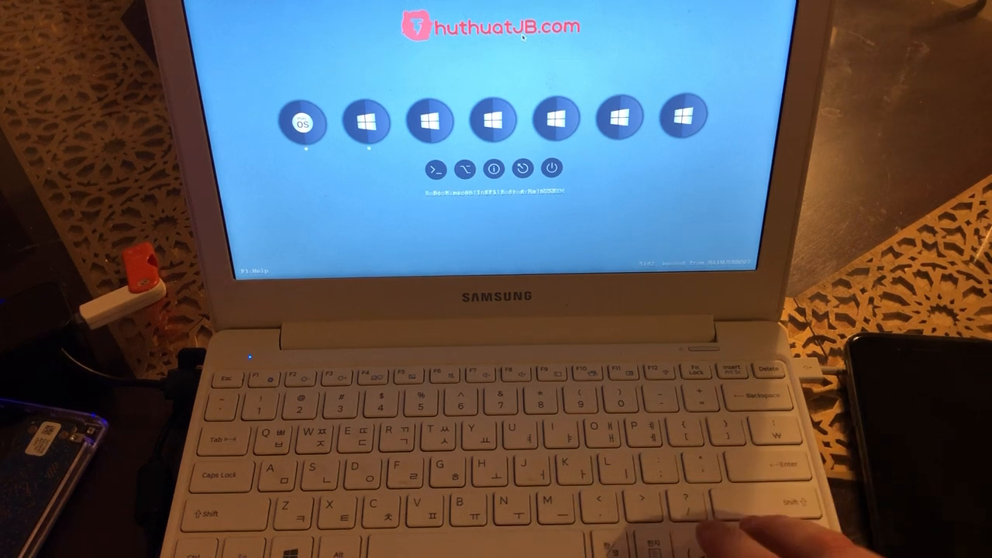
- Bring up Clover's Options menu and enter the Graphics Injector submenu for Intel HD Graphics
key("Right")
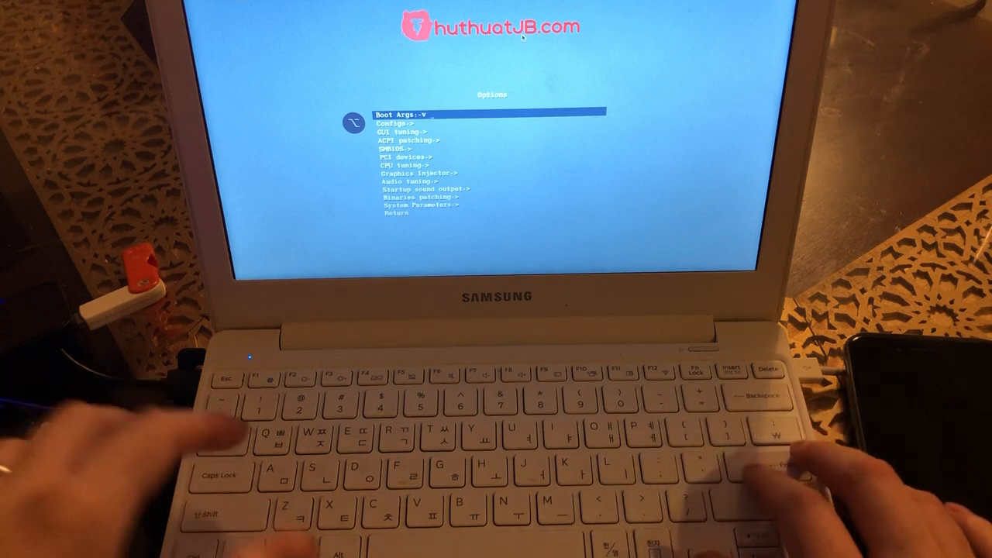
key("down")
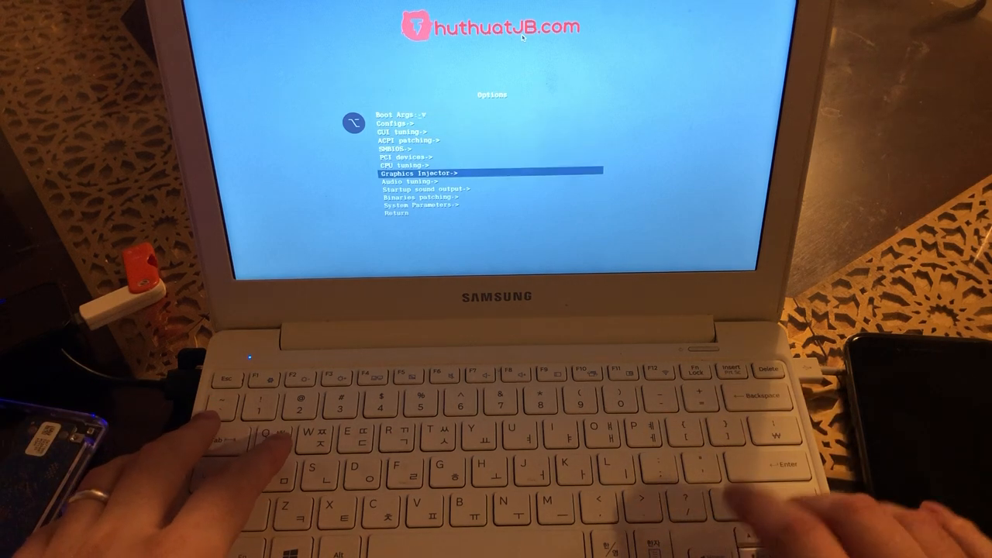
key("Return")
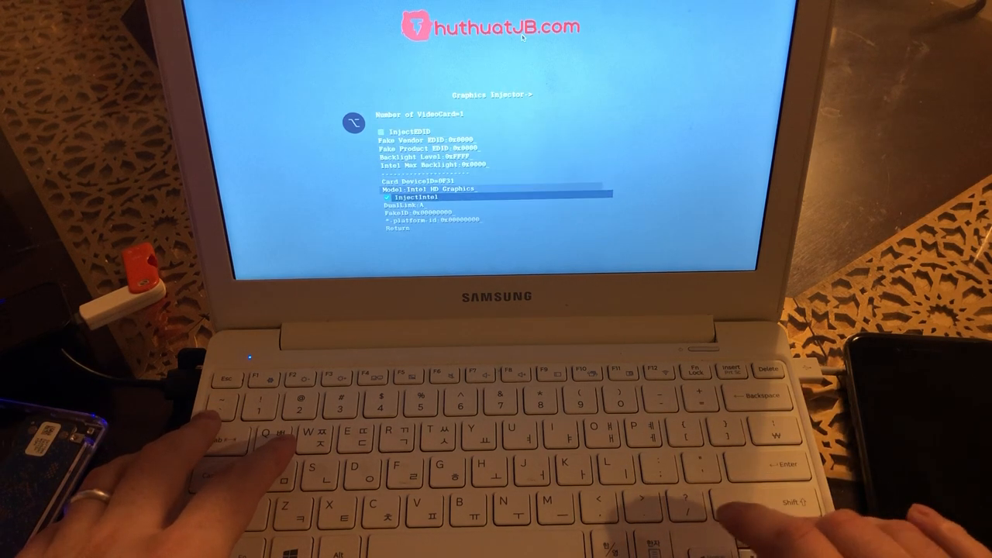